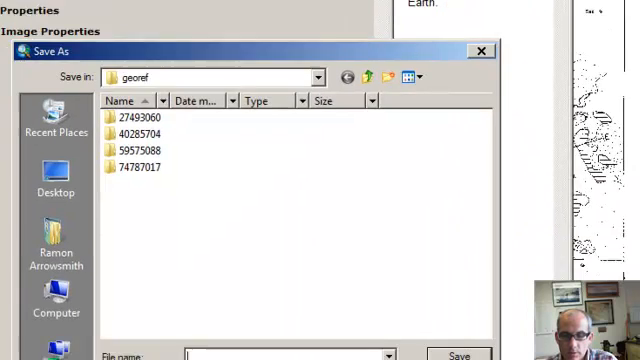
text(meto)
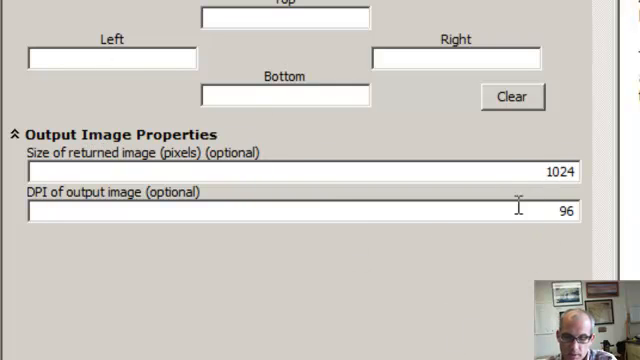
mouse_move(488, 296)
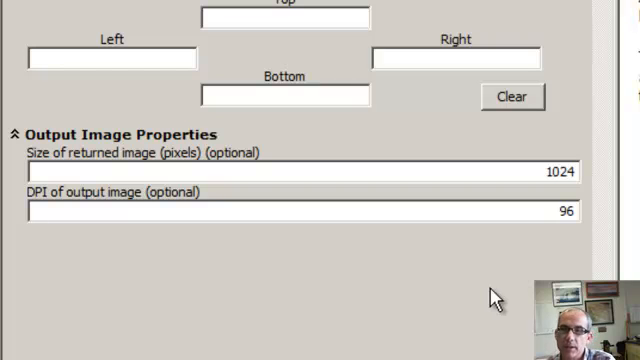
mouse_move(528, 230)
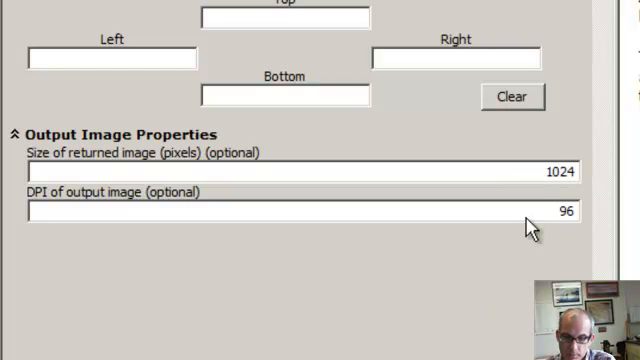